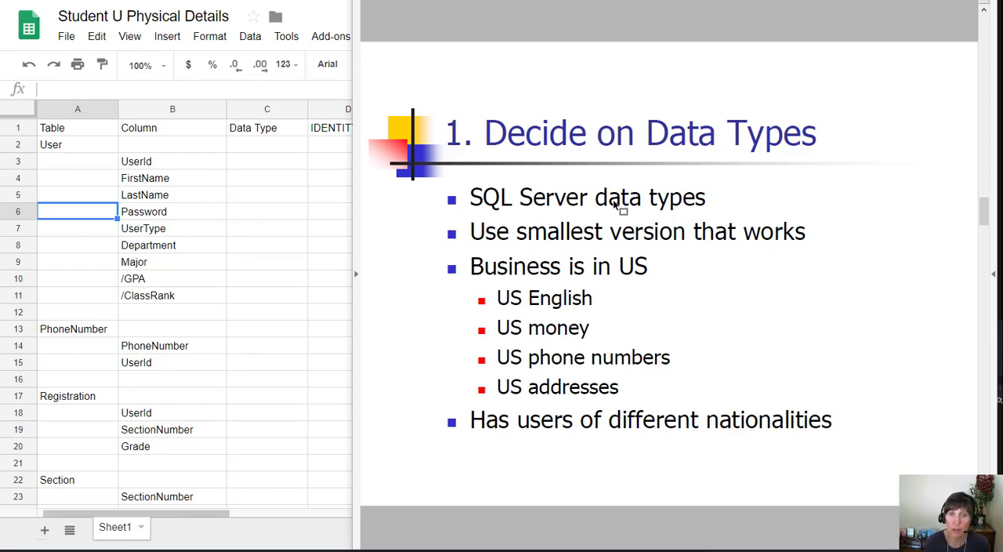
{"action": "mouse_move", "coordinate": [580, 207]}
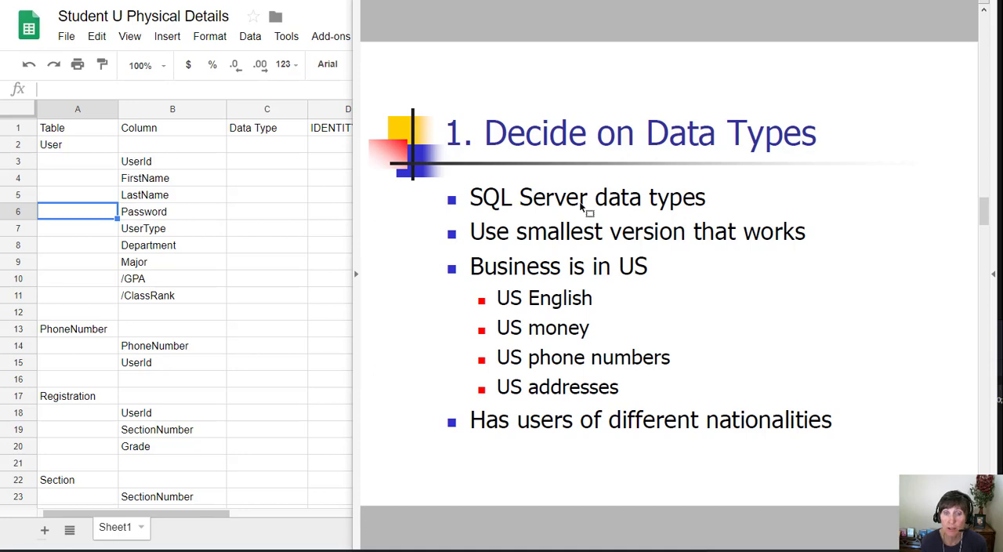
{"action": "mouse_move", "coordinate": [531, 239]}
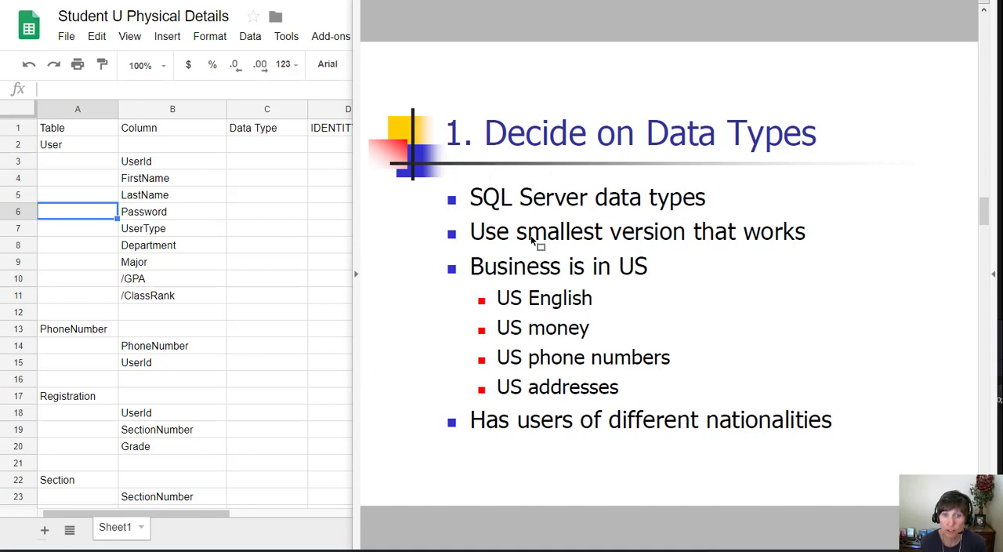
{"action": "mouse_move", "coordinate": [666, 219]}
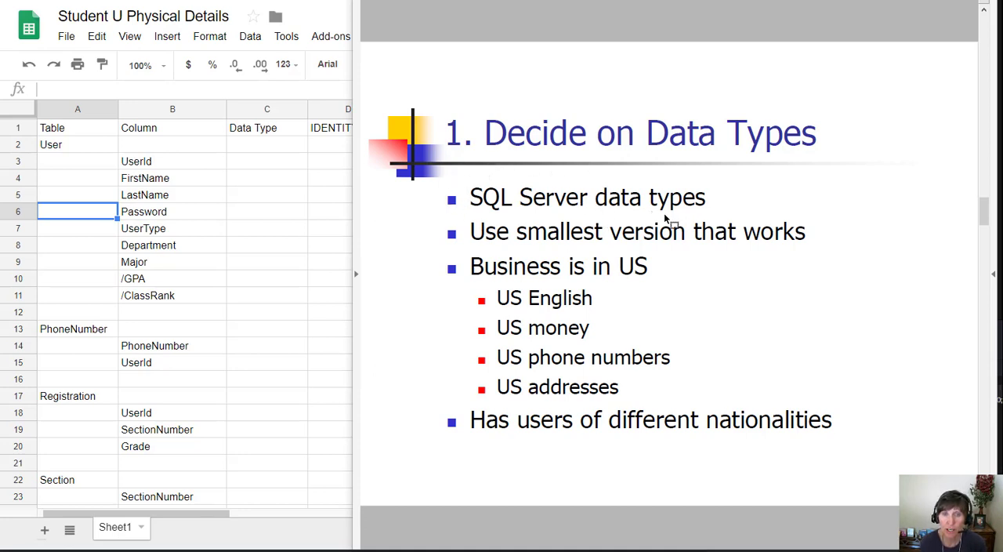
{"action": "mouse_move", "coordinate": [657, 205]}
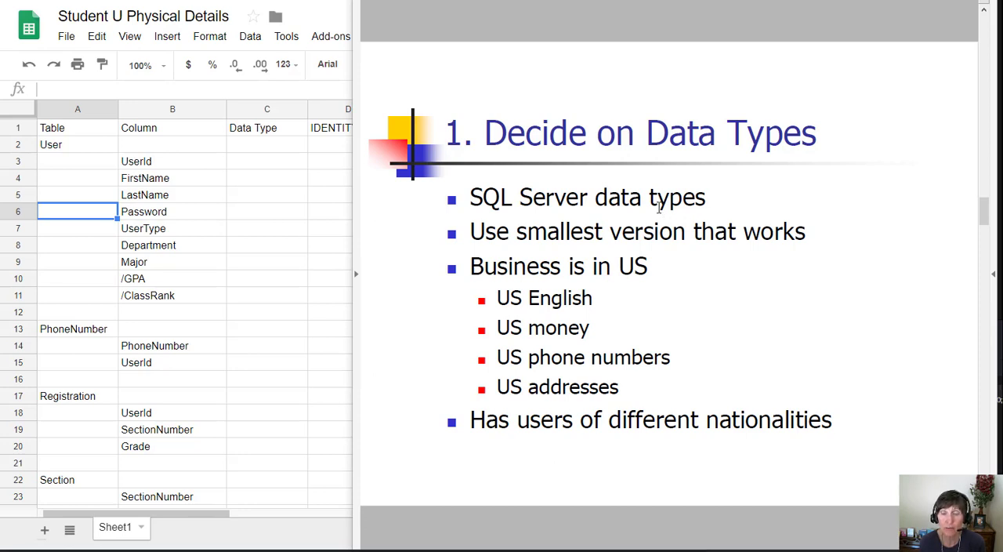
{"action": "mouse_move", "coordinate": [553, 202]}
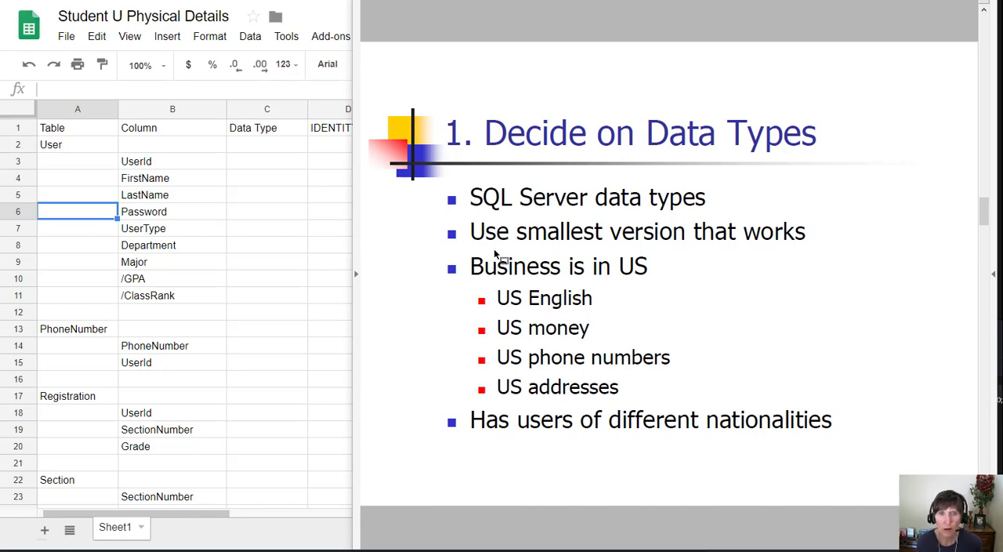
{"action": "mouse_move", "coordinate": [749, 243]}
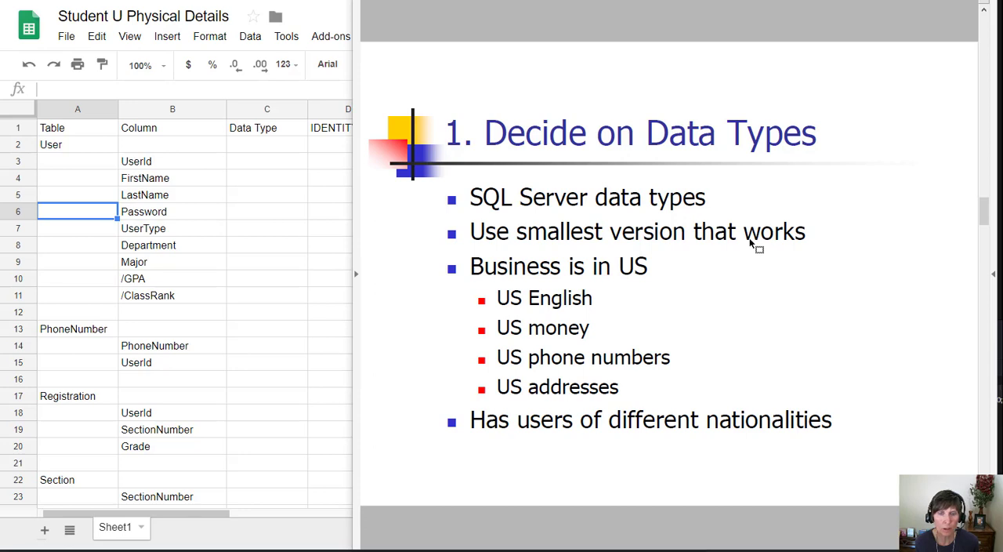
{"action": "mouse_move", "coordinate": [742, 249]}
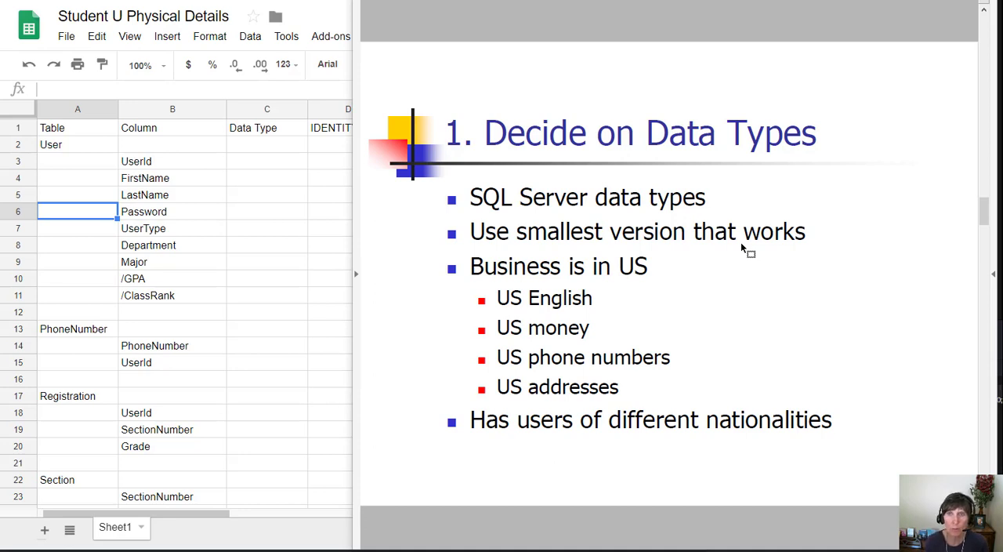
{"action": "mouse_move", "coordinate": [662, 327]}
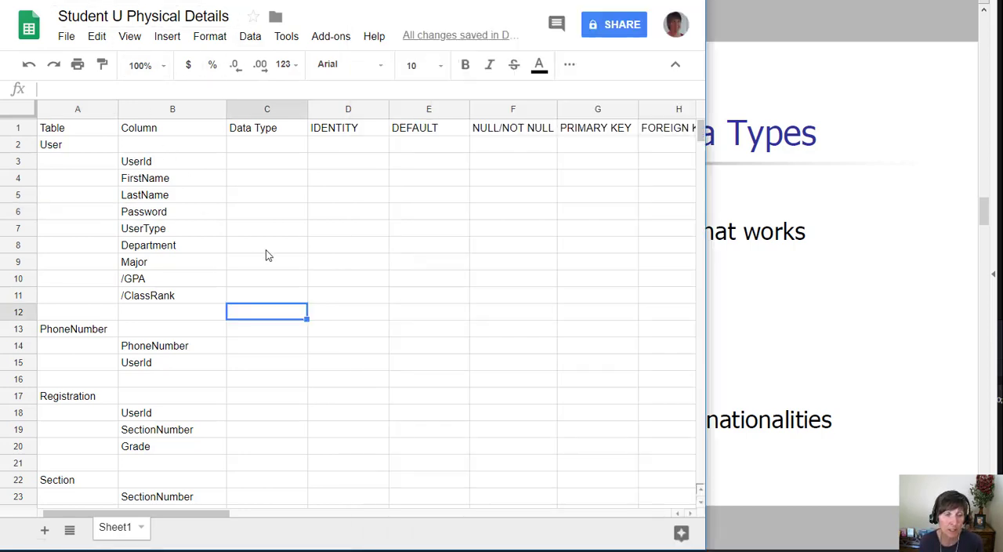
{"action": "mouse_move", "coordinate": [172, 278]}
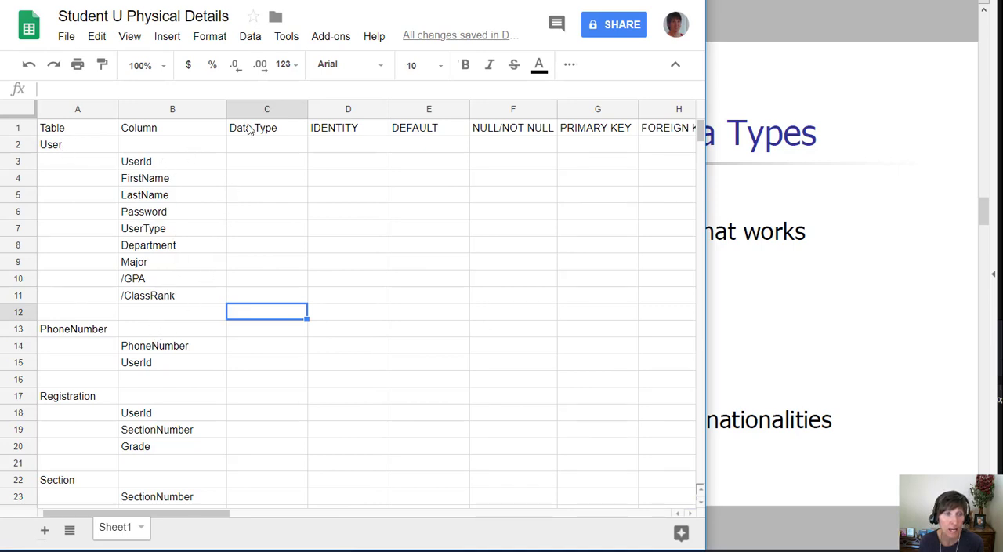
- Select UserId's Data Type cell after checking the UserId column name
{"action": "left_click", "coordinate": [267, 161]}
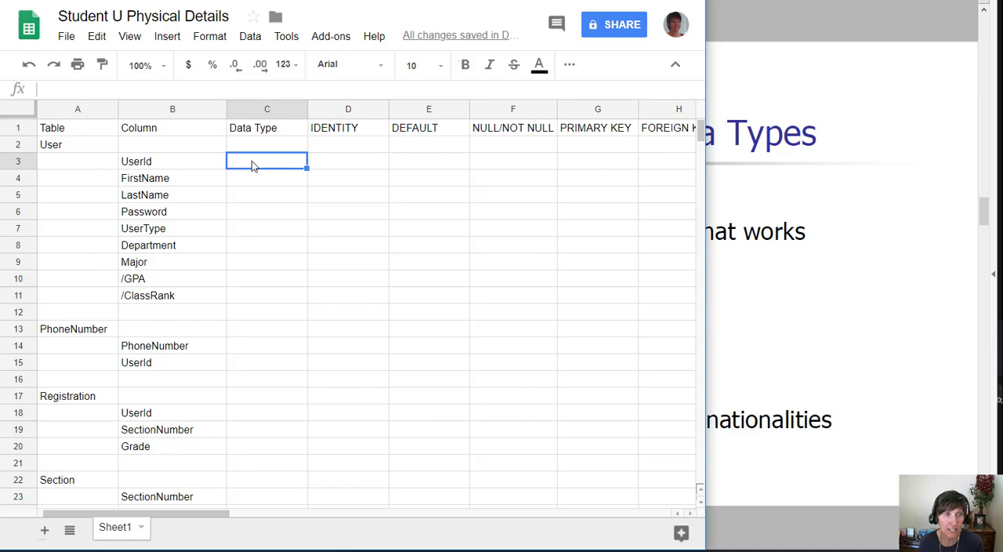
{"action": "mouse_move", "coordinate": [247, 174]}
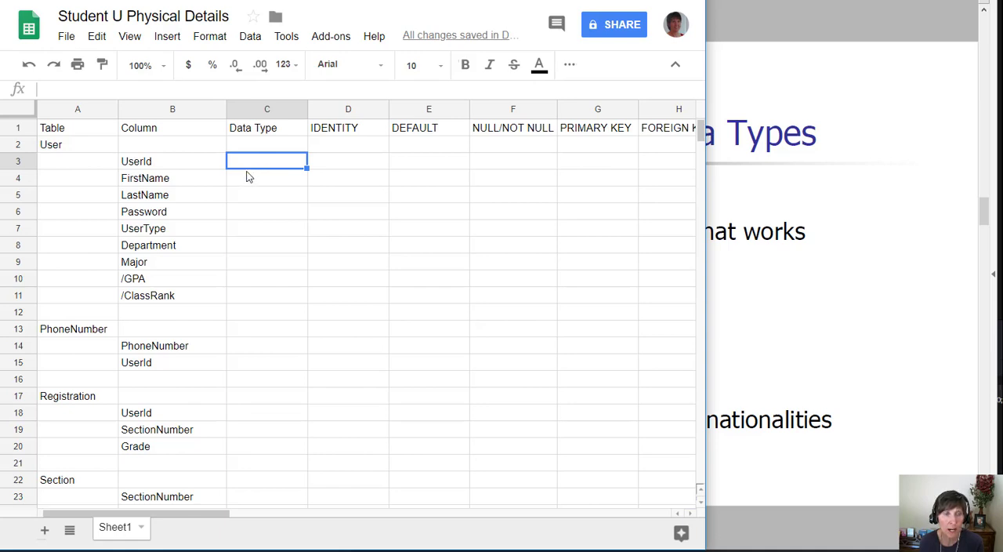
{"action": "left_click", "coordinate": [136, 160]}
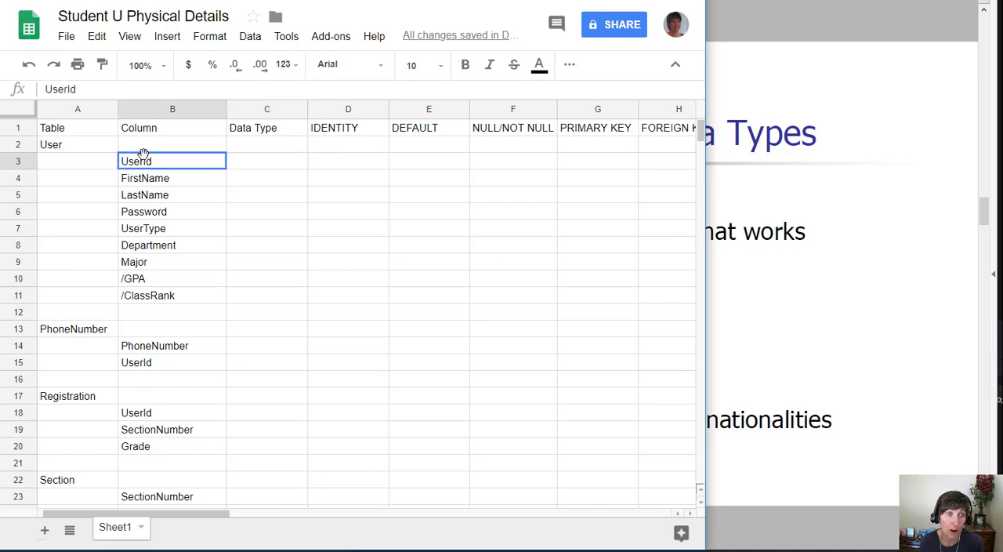
{"action": "left_click", "coordinate": [266, 161]}
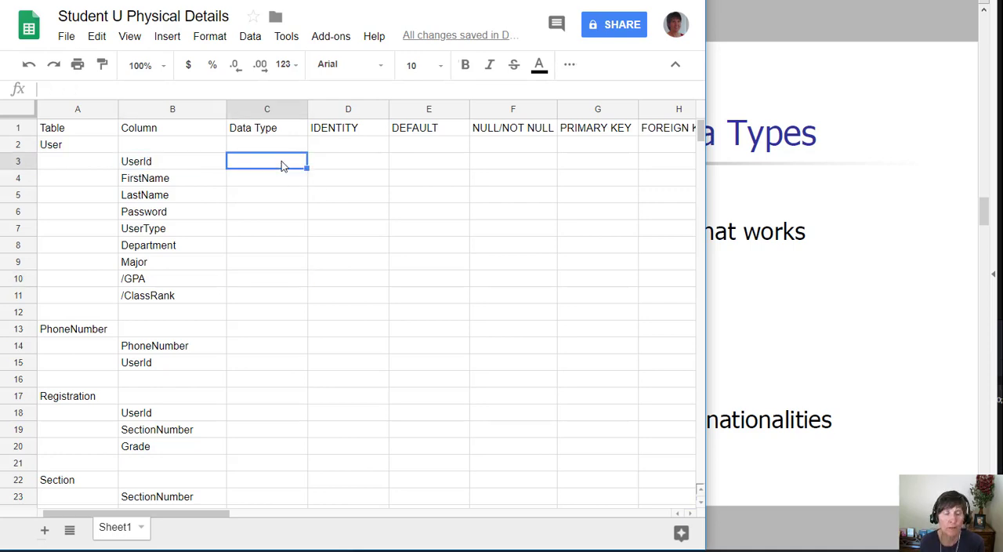
{"action": "mouse_move", "coordinate": [772, 291]}
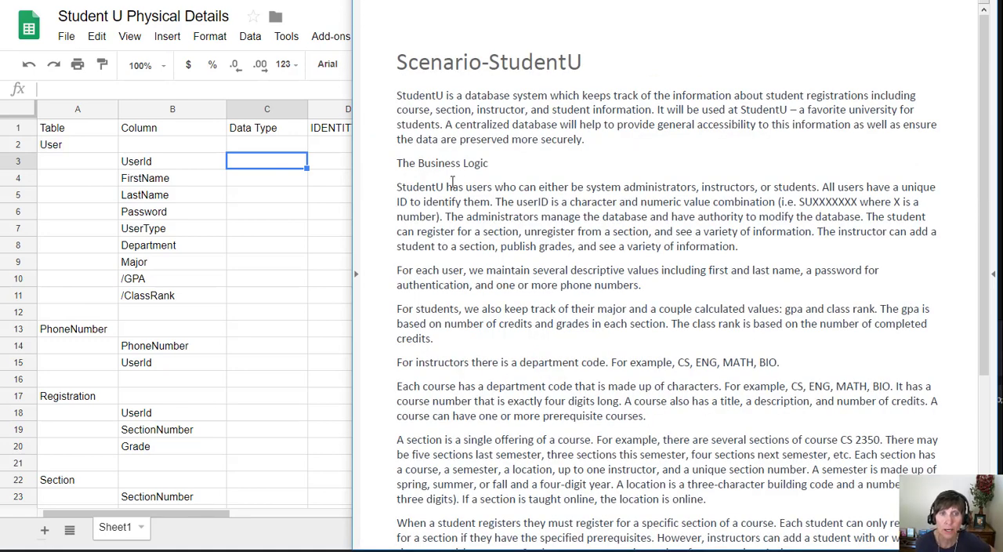
{"action": "mouse_move", "coordinate": [559, 194]}
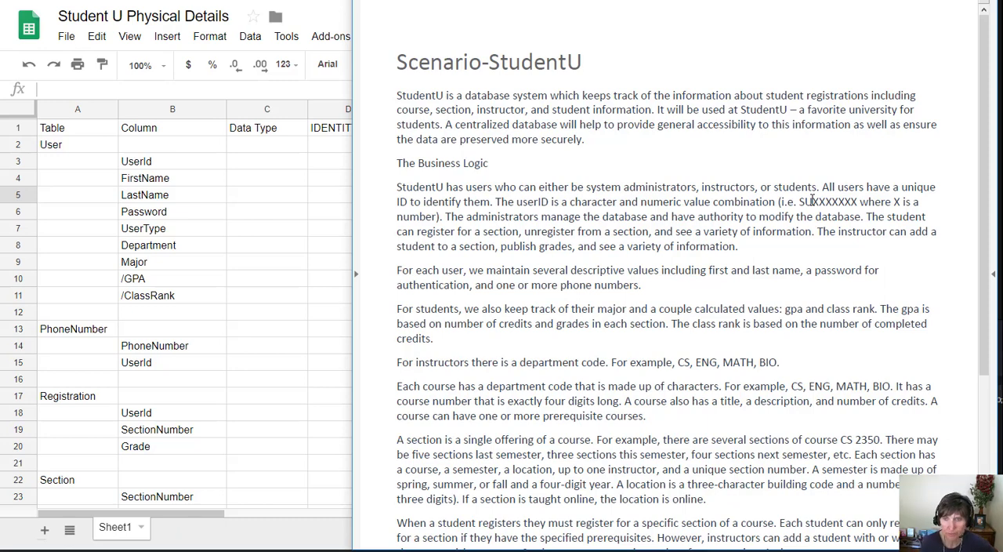
- Review the example user ID format in the StudentU scenario document
{"action": "double_click", "coordinate": [834, 201]}
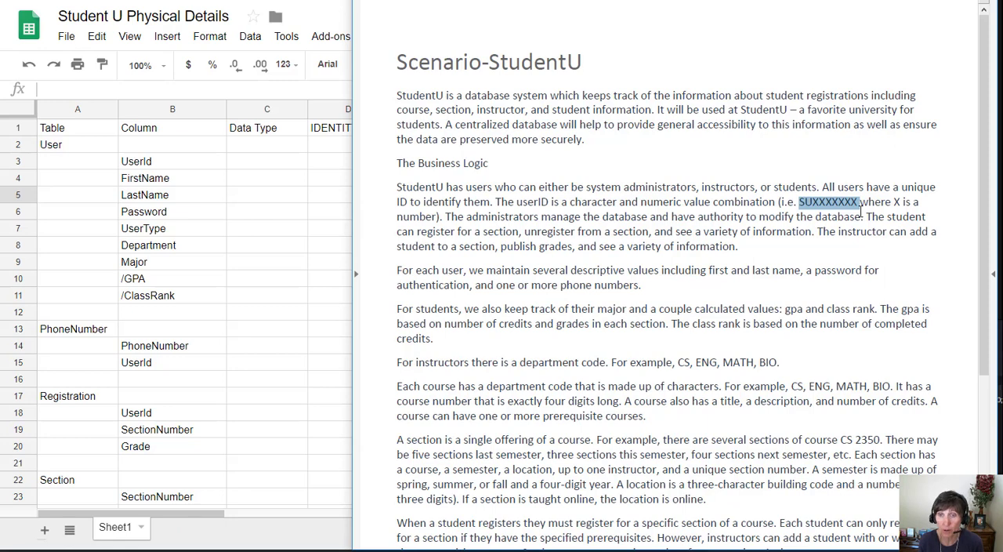
{"action": "mouse_move", "coordinate": [810, 208]}
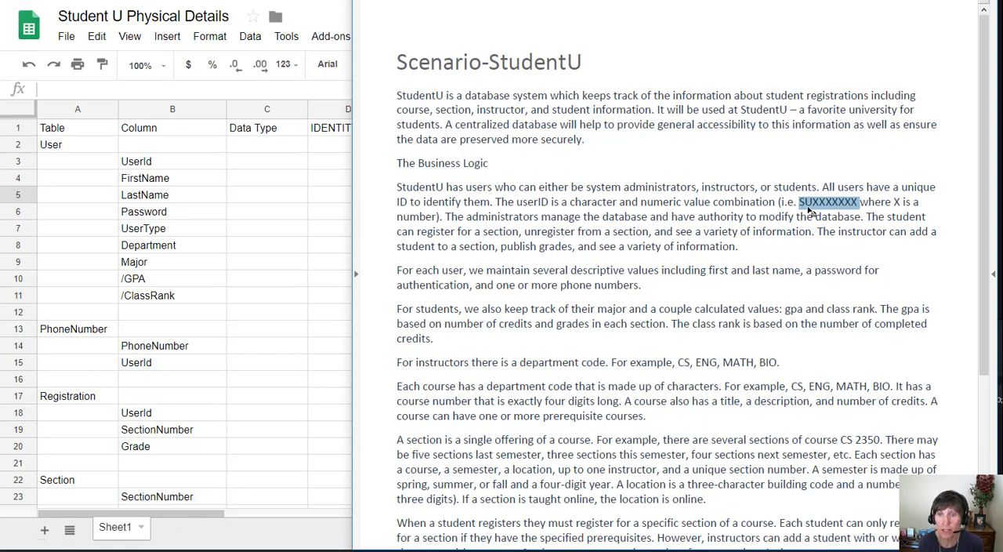
{"action": "left_click", "coordinate": [811, 201]}
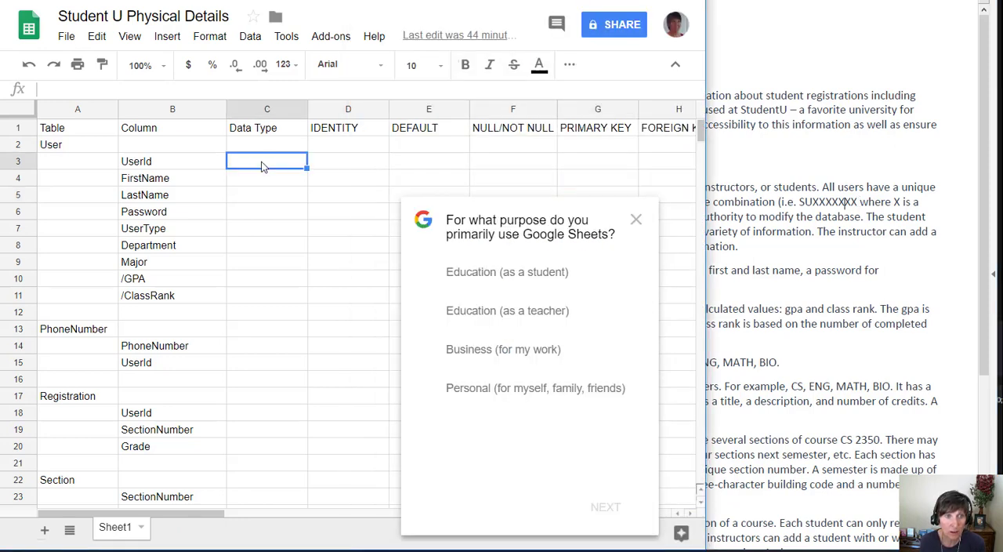
- Dismiss the usage survey and enter CHAR(9) as UserId's data type
{"action": "left_click", "coordinate": [635, 218]}
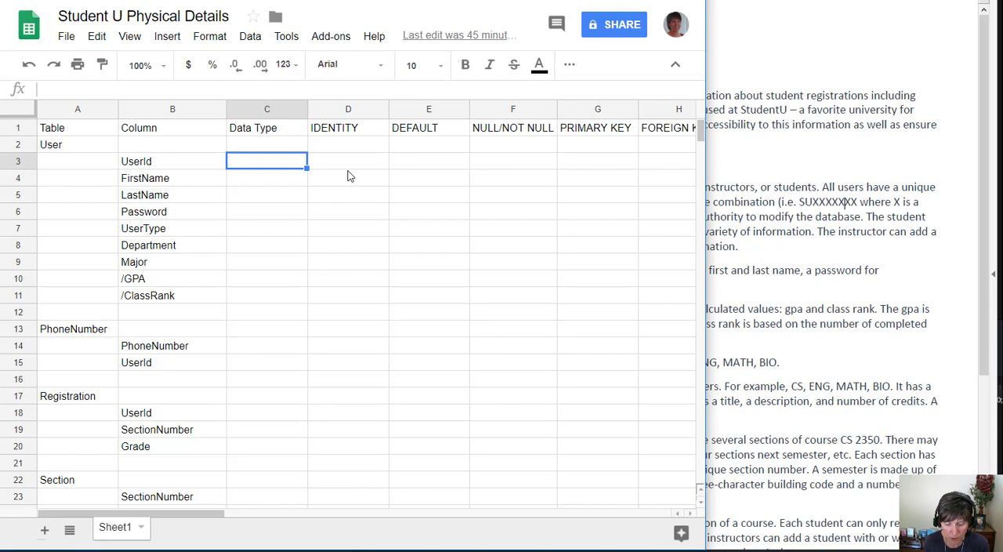
{"action": "type", "text": "CHAR"}
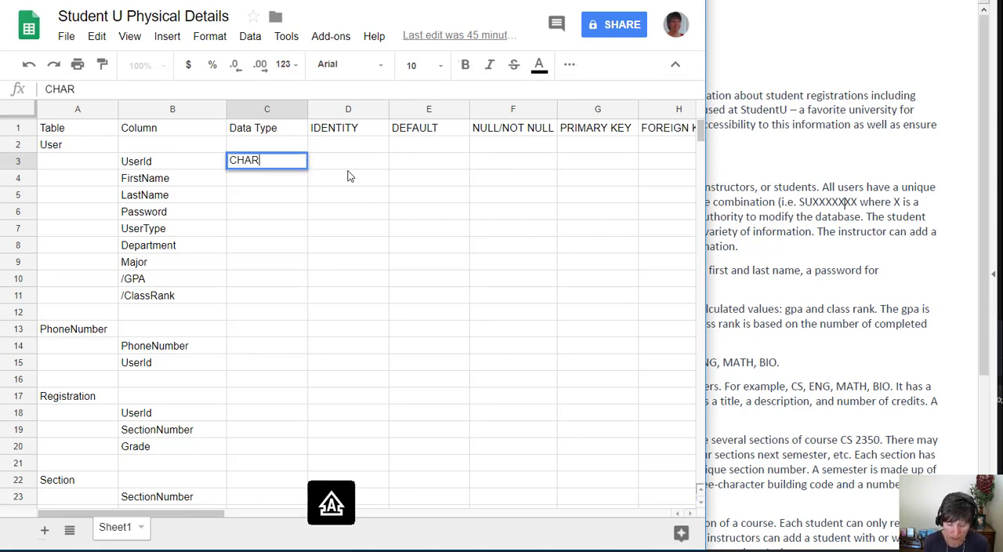
{"action": "type", "text": "("}
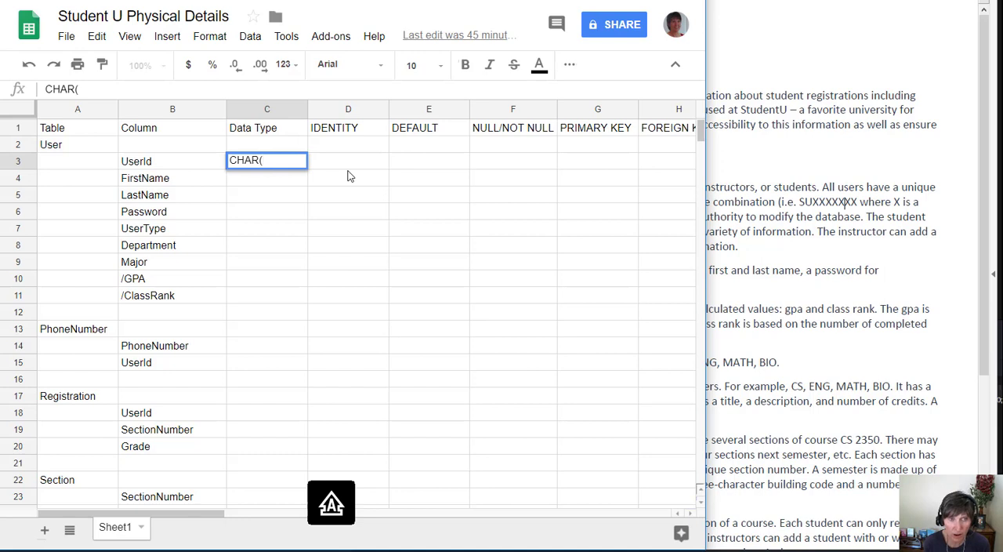
{"action": "type", "text": "9"}
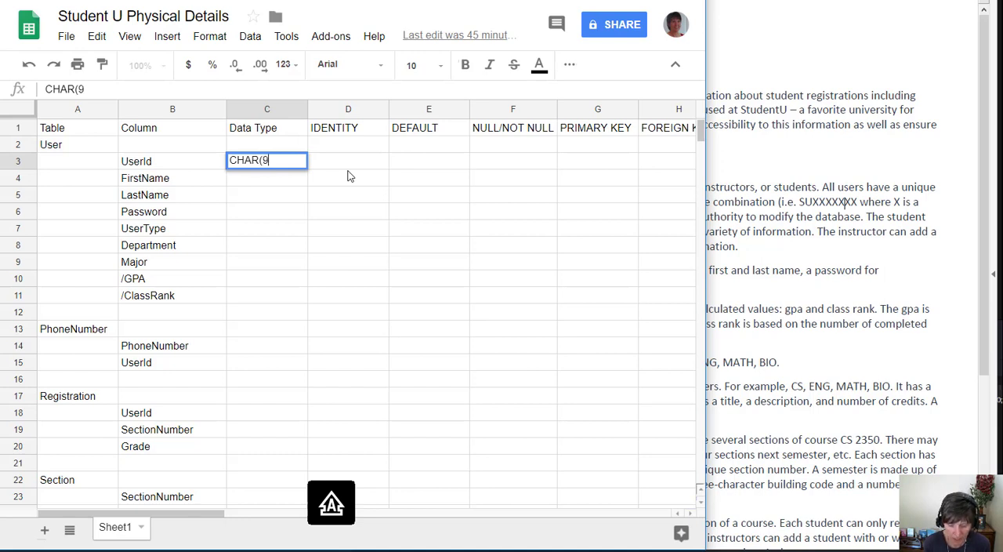
{"action": "type", "text": ")"}
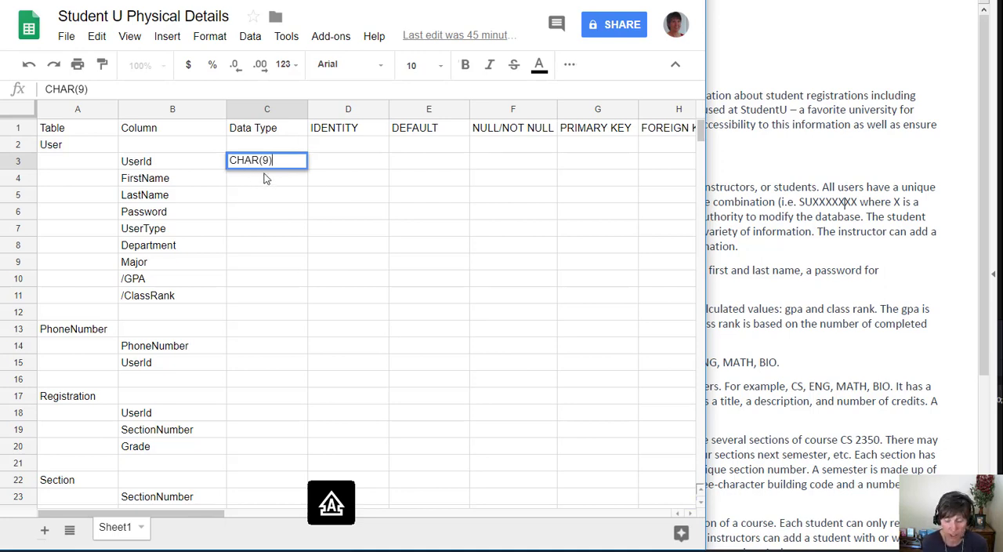
{"action": "key", "text": "Enter"}
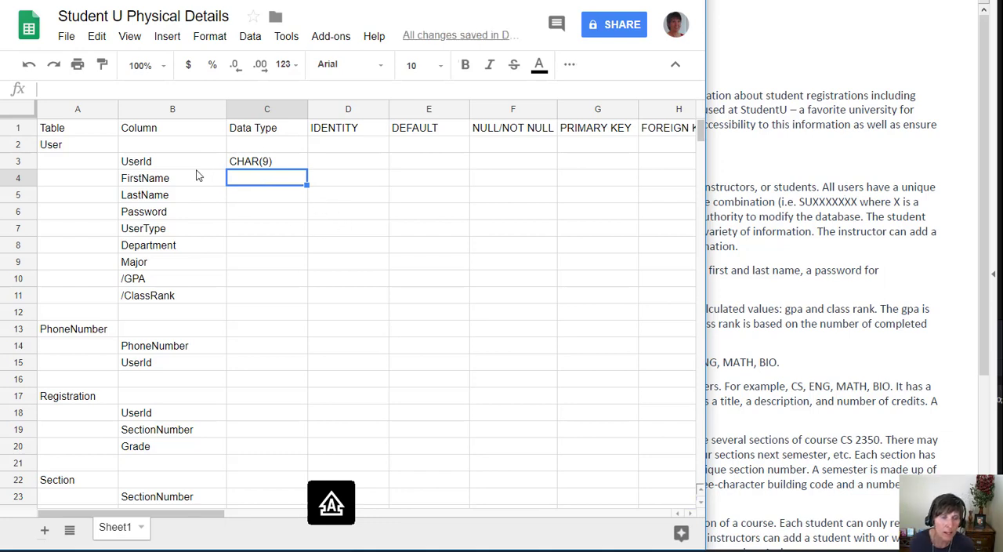
{"action": "mouse_move", "coordinate": [750, 163]}
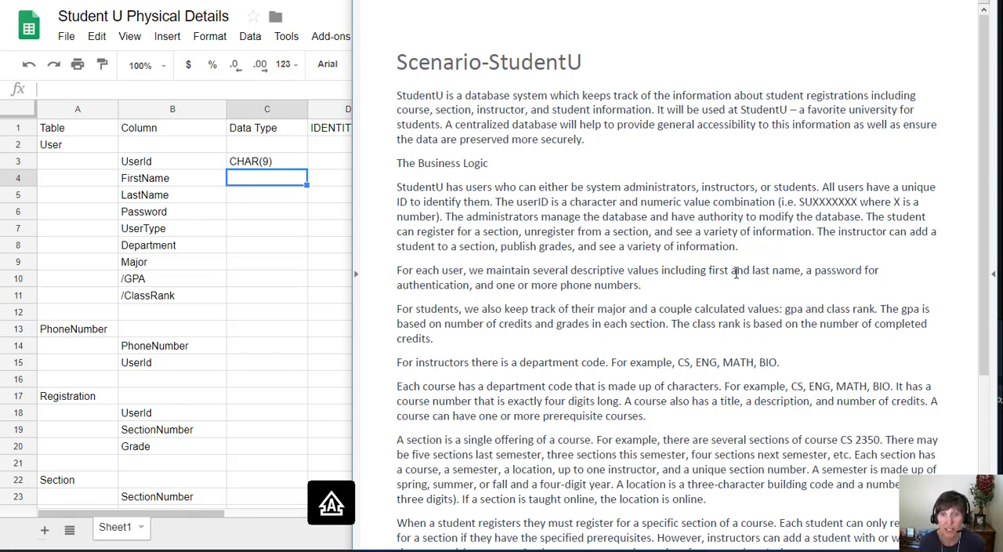
{"action": "mouse_move", "coordinate": [802, 279]}
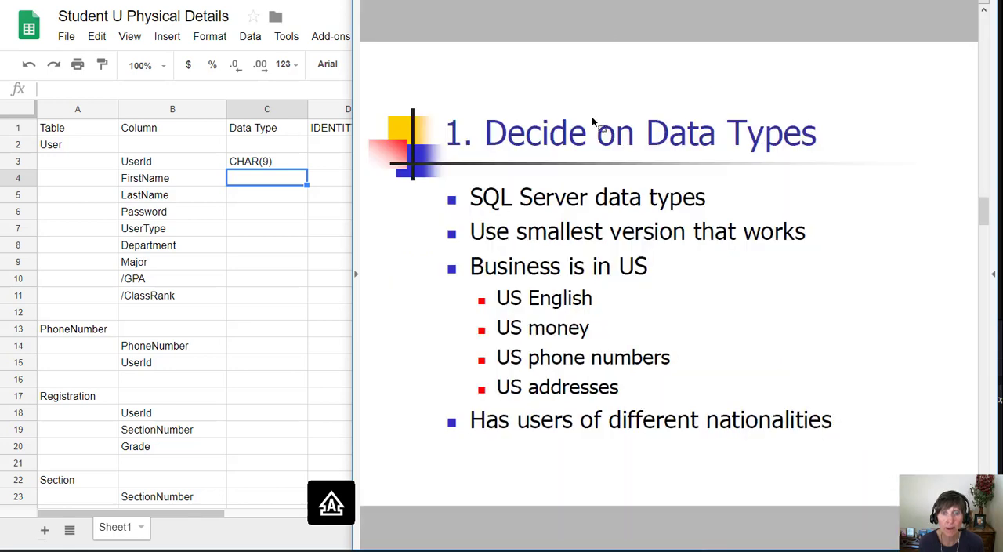
{"action": "mouse_move", "coordinate": [525, 259]}
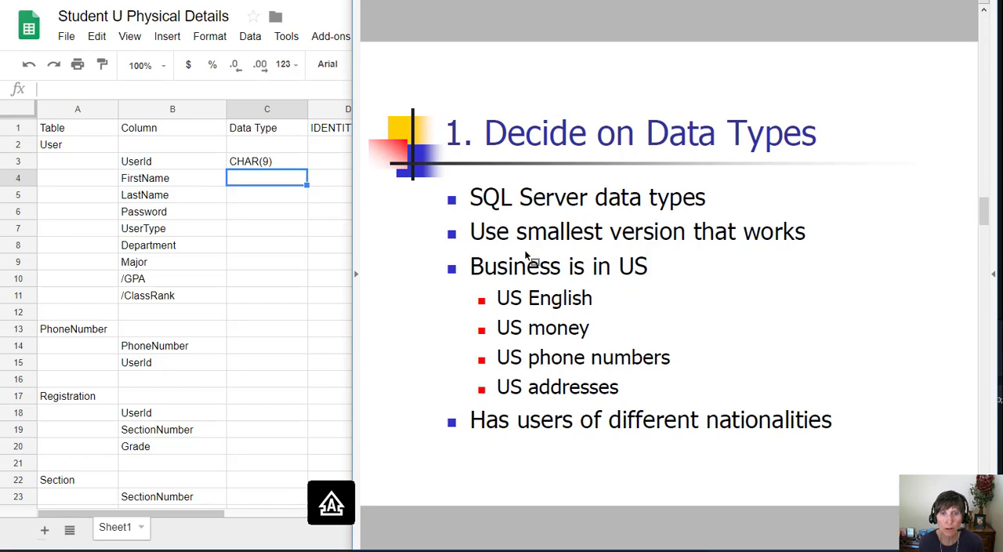
{"action": "mouse_move", "coordinate": [615, 436]}
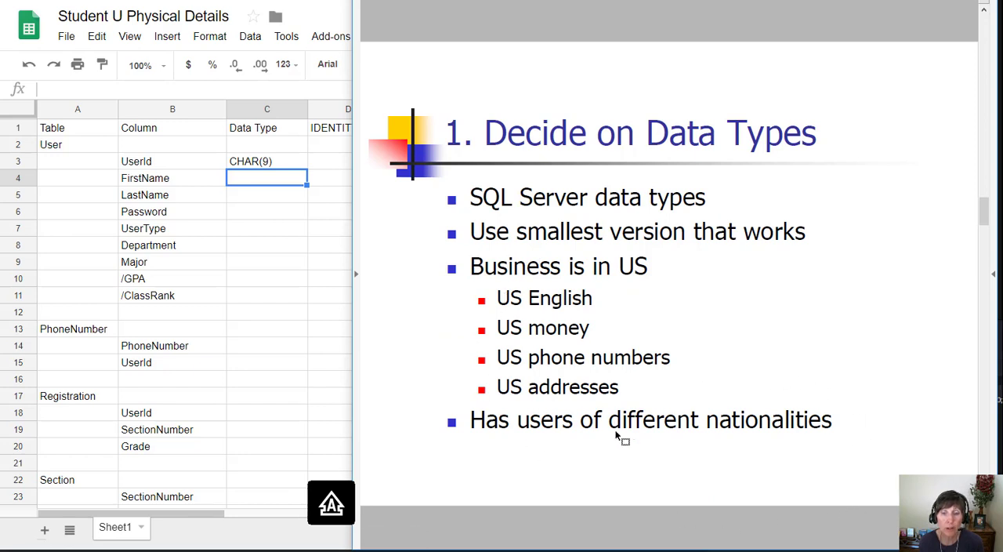
{"action": "mouse_move", "coordinate": [661, 472]}
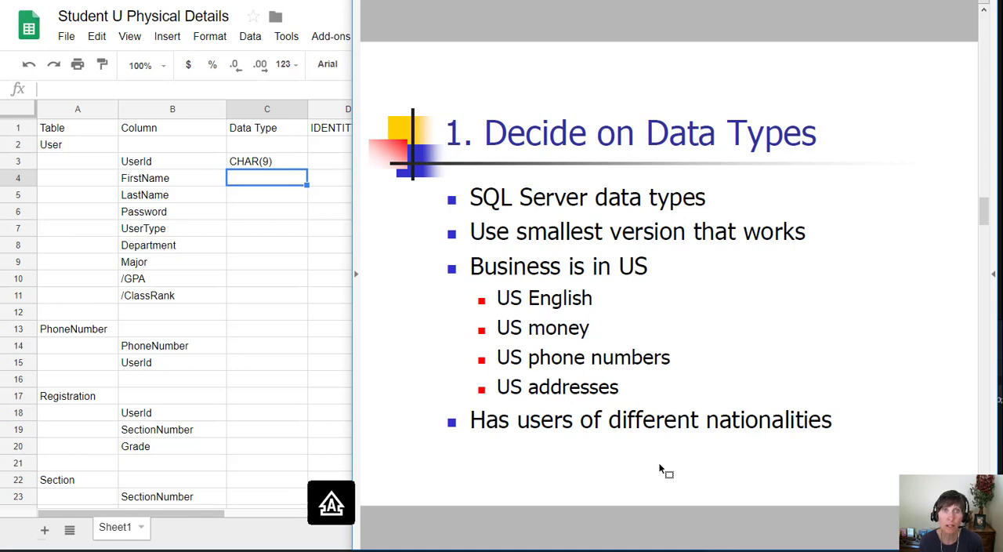
{"action": "mouse_move", "coordinate": [643, 425]}
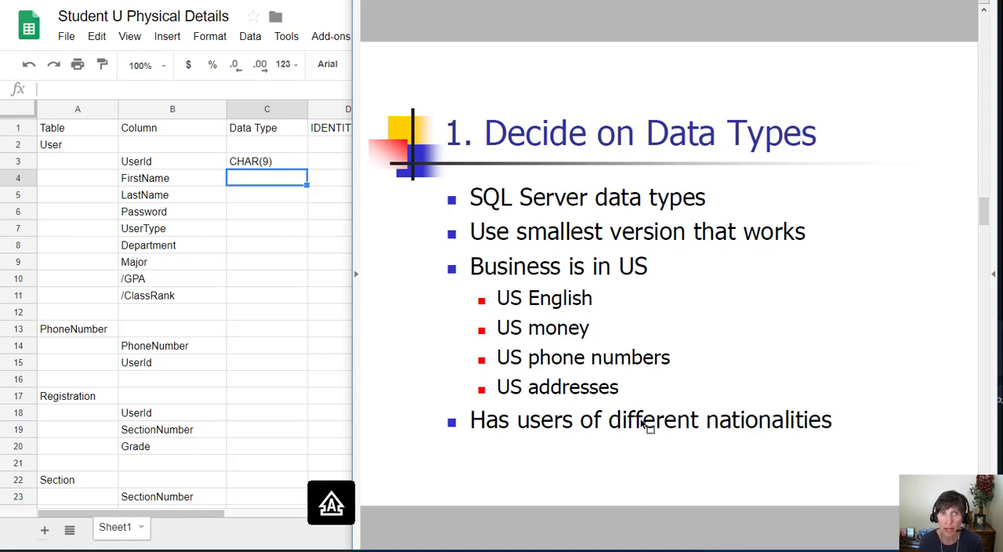
{"action": "mouse_move", "coordinate": [690, 377]}
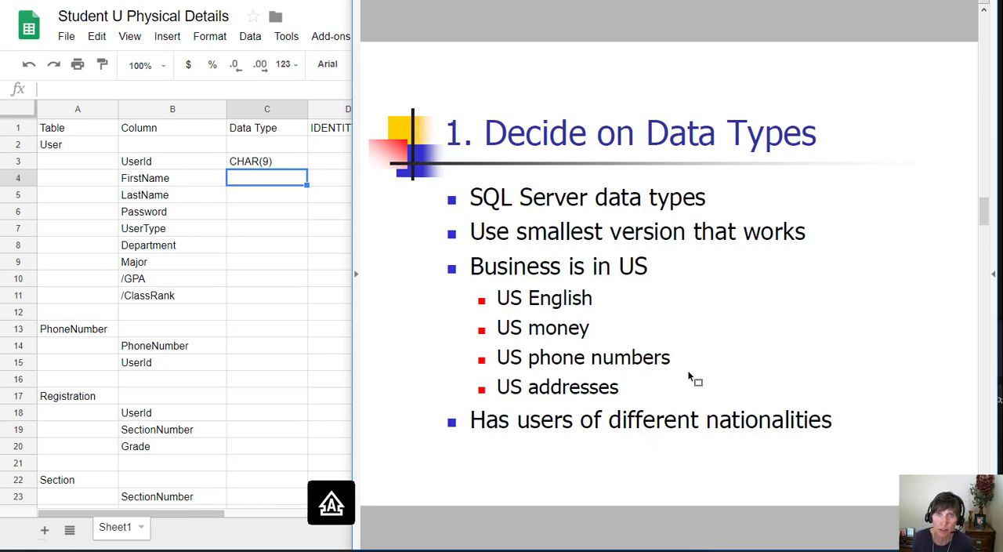
{"action": "mouse_move", "coordinate": [683, 26]}
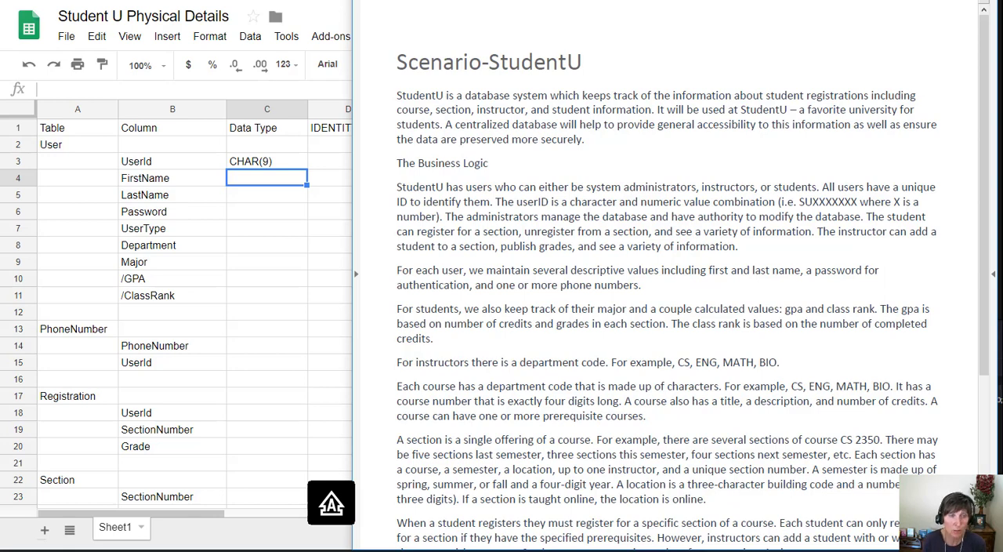
- Enter NVARCHAR(35) for FirstName and move to LastName's data type cell
{"action": "type", "text": "NVARCH"}
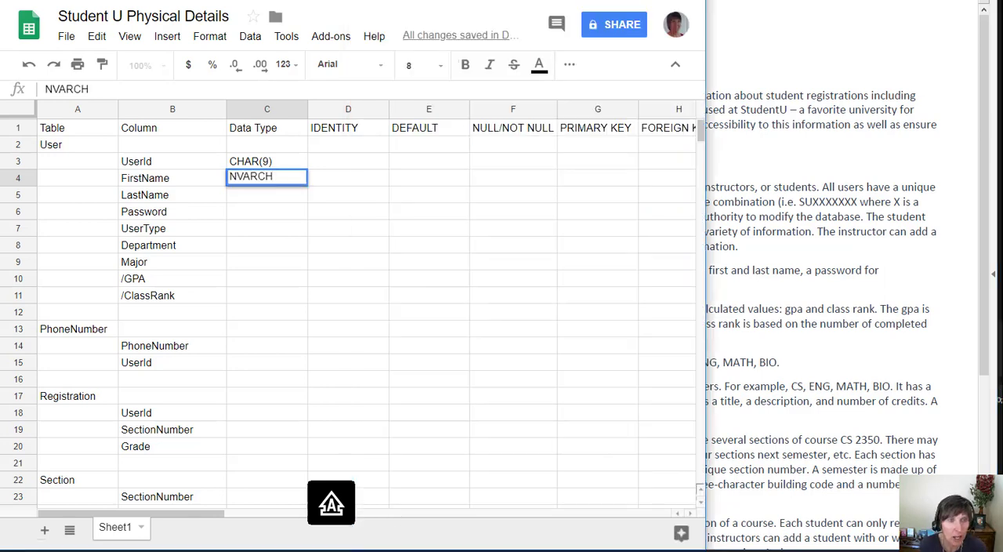
{"action": "type", "text": "AR"}
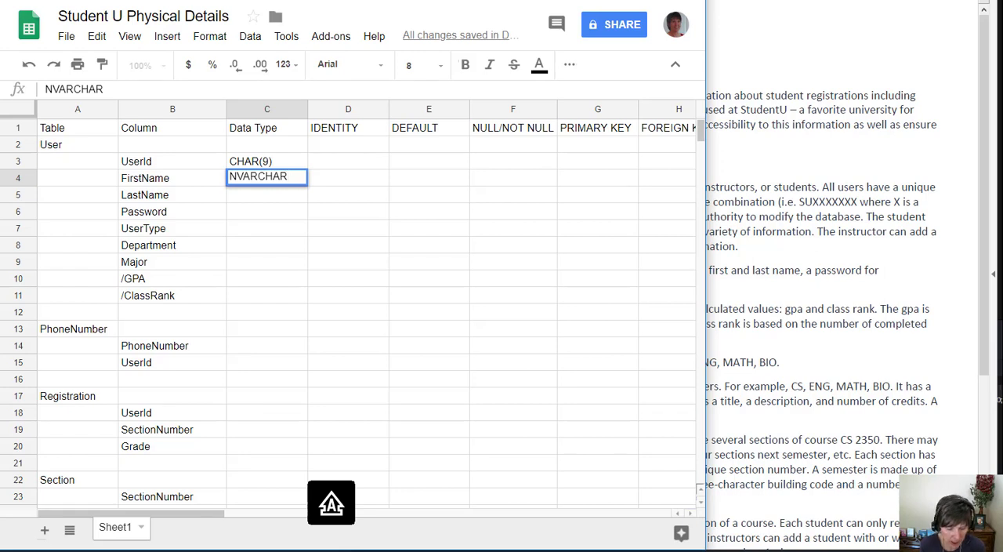
{"action": "type", "text": "("}
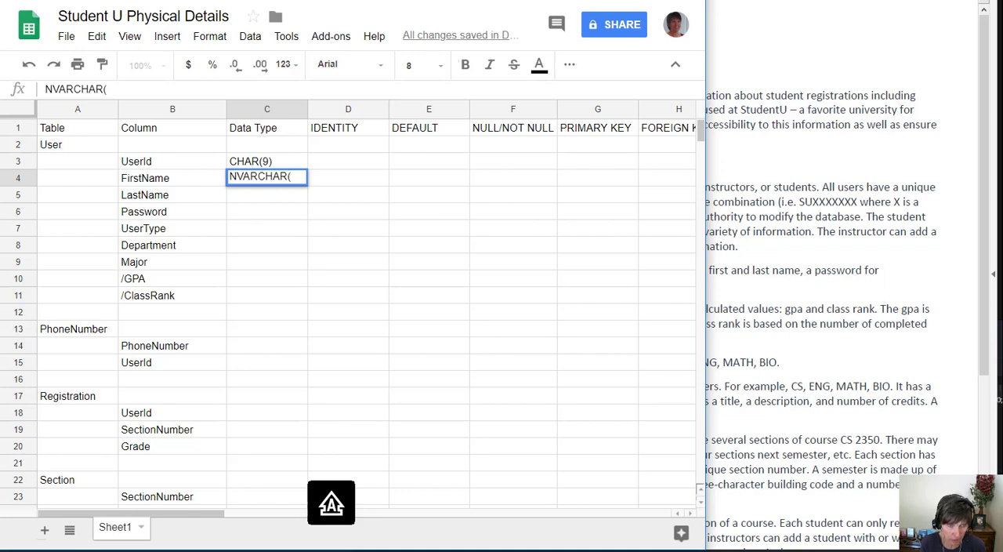
{"action": "type", "text": "35)"}
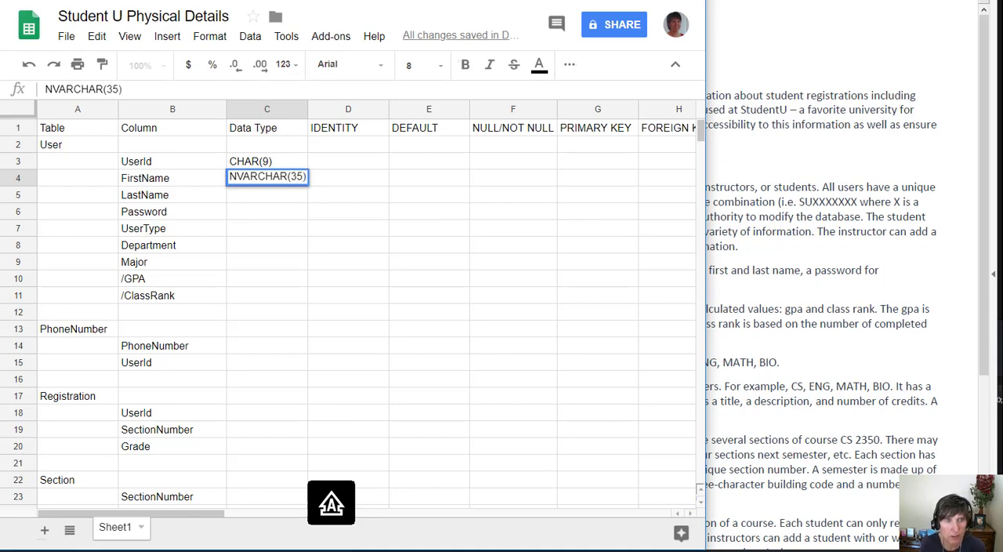
{"action": "mouse_move", "coordinate": [807, 66]}
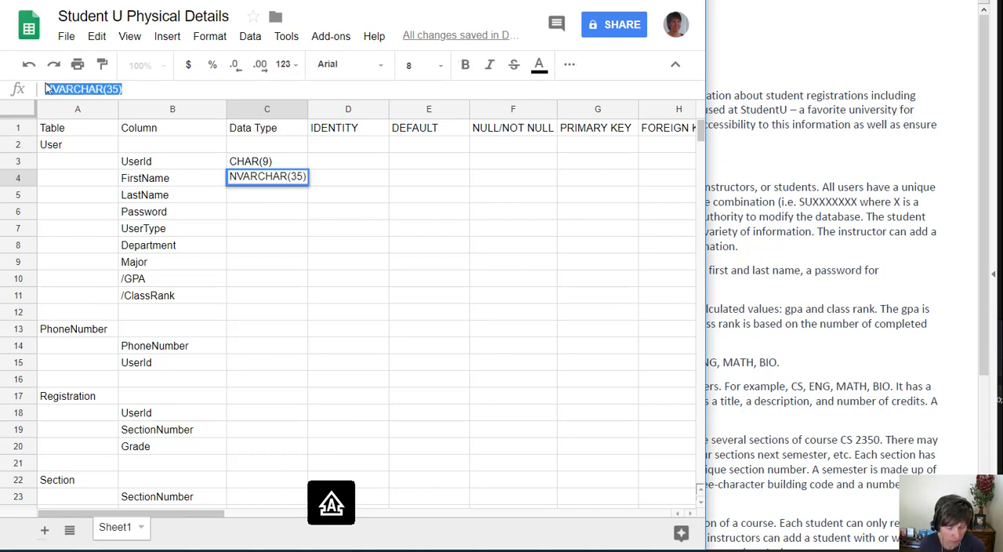
{"action": "left_click", "coordinate": [266, 194]}
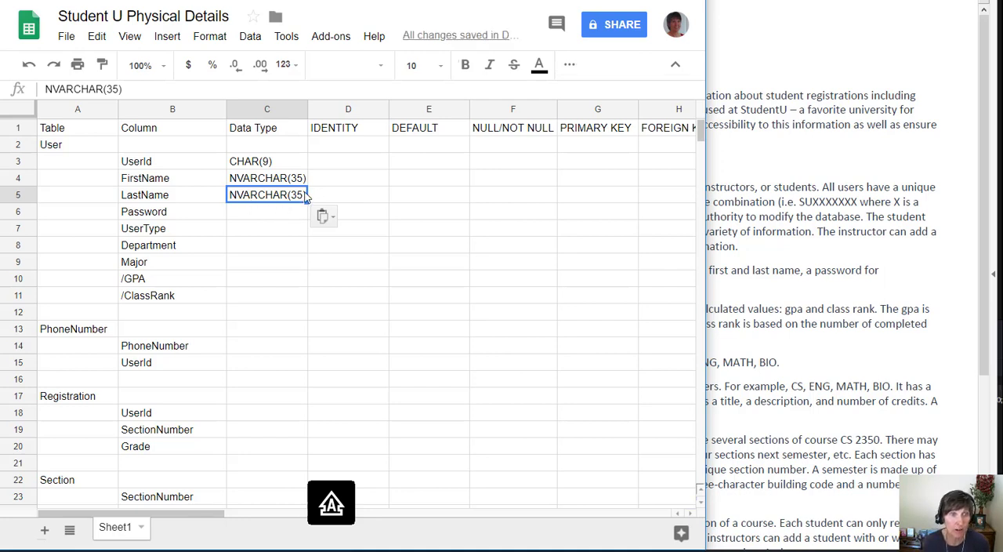
- Select the Password data type cell to enter NVARCHAR(128)
{"action": "left_click", "coordinate": [266, 210]}
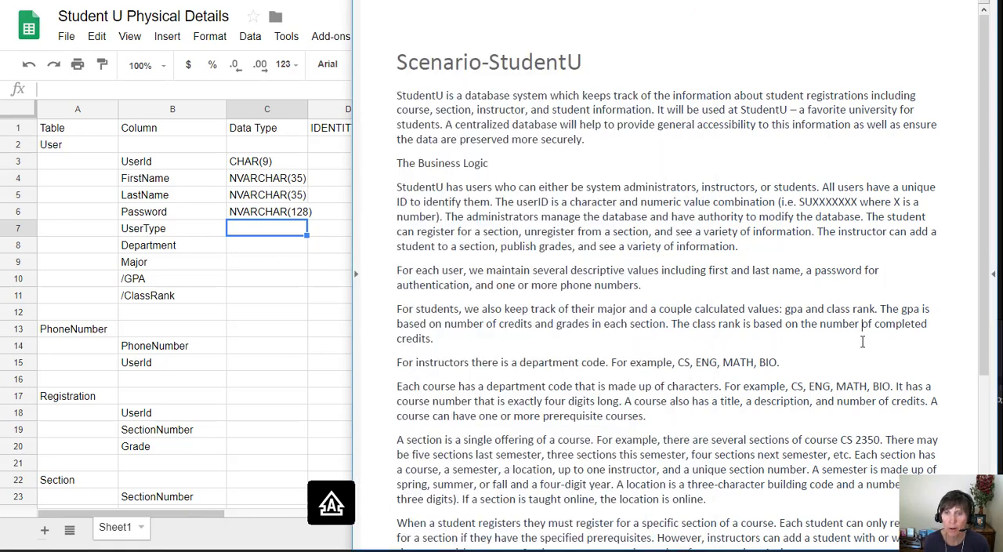
{"action": "mouse_move", "coordinate": [590, 321]}
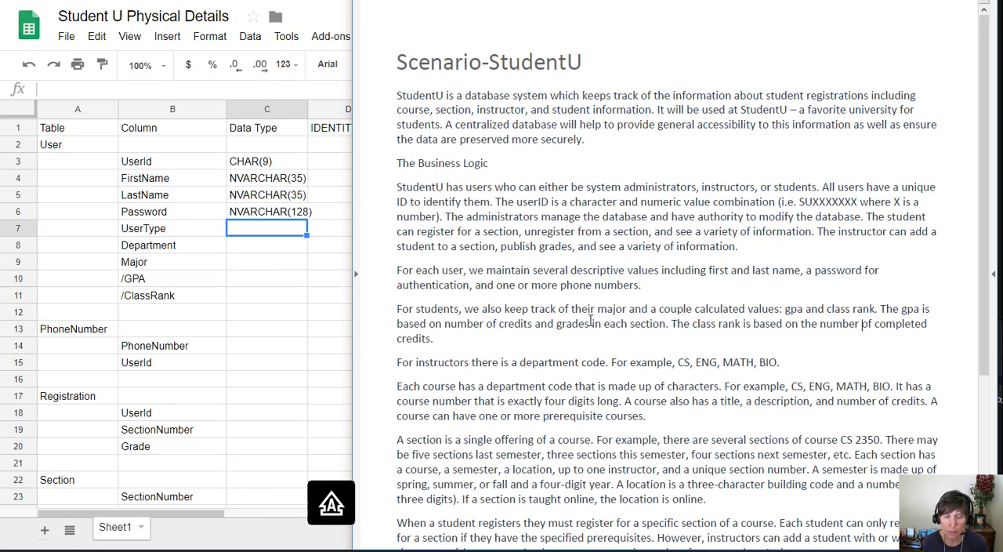
{"action": "mouse_move", "coordinate": [521, 186]}
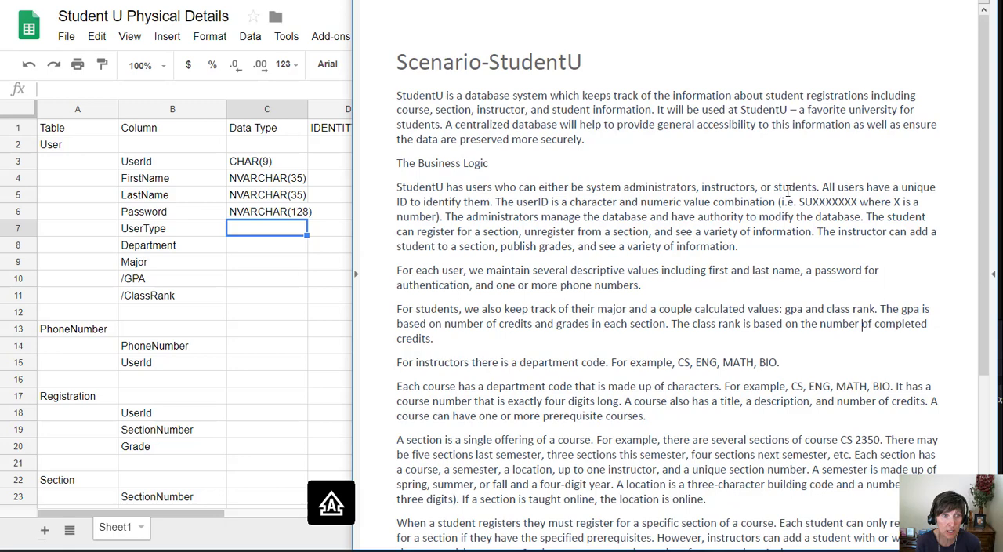
{"action": "type", "text": "VARCHAR"}
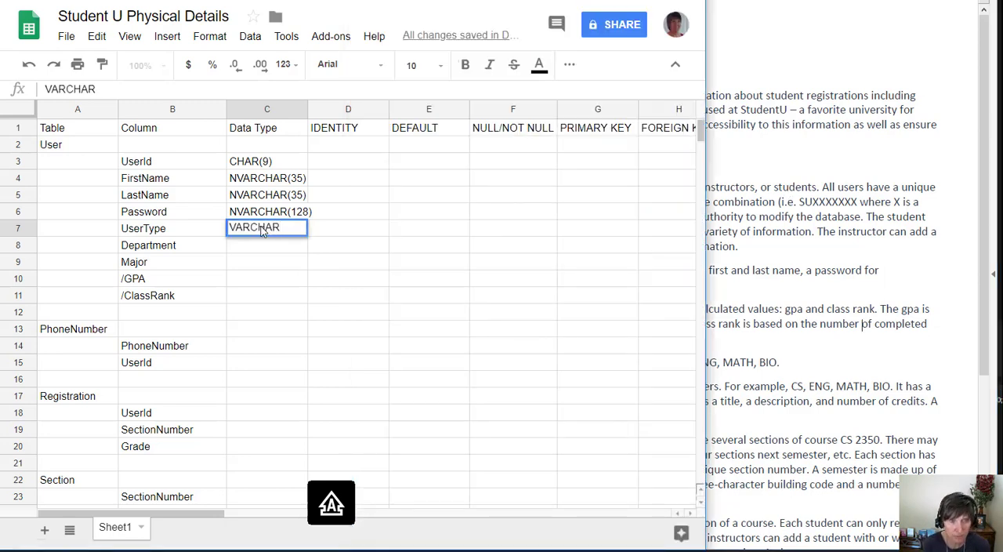
- Enter VARCHAR(3) for UserType, VARCHAR(8) for Department, and start Major's VARCHAR type
{"action": "type", "text": "(3"}
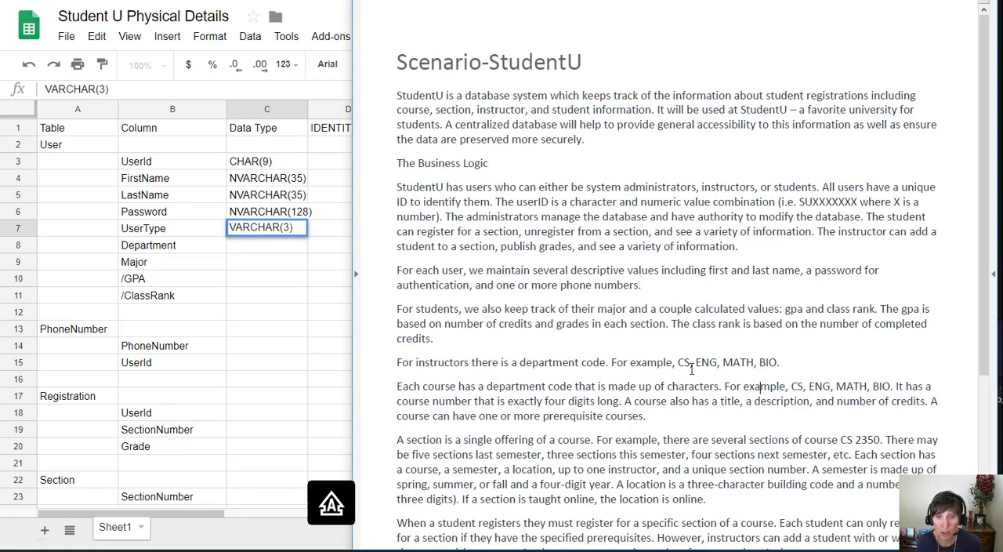
{"action": "mouse_move", "coordinate": [711, 374]}
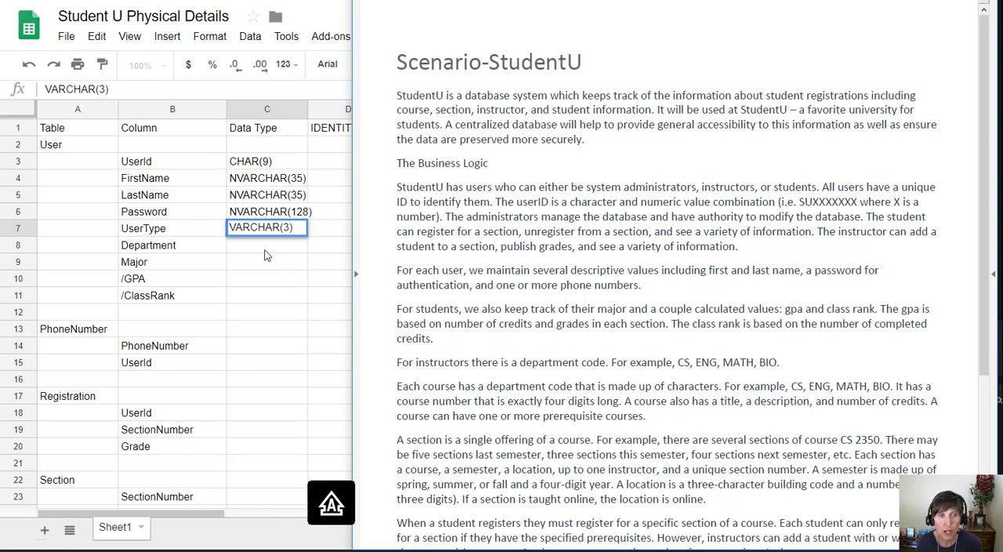
{"action": "left_click", "coordinate": [266, 245]}
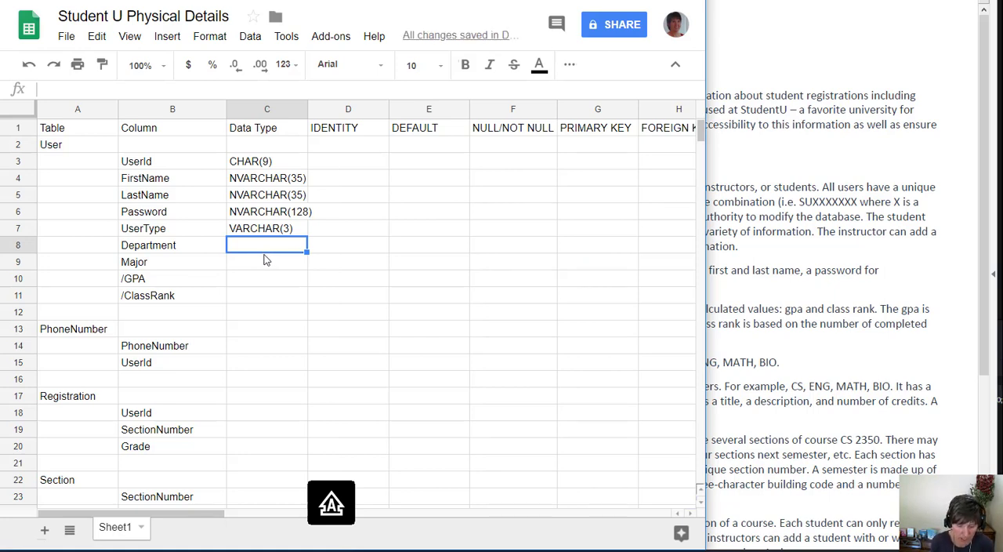
{"action": "type", "text": "VARCHAR("}
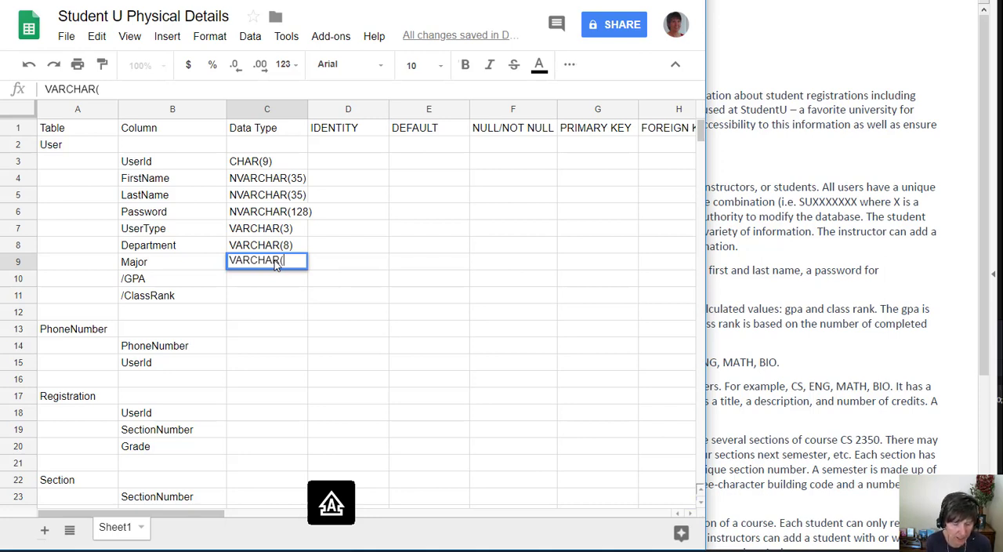
{"action": "type", "text": "24"}
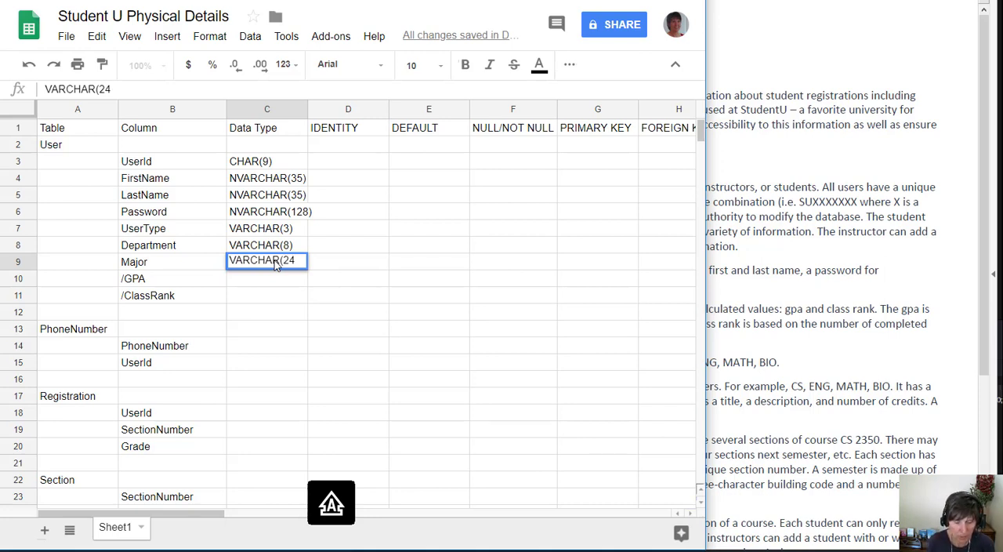